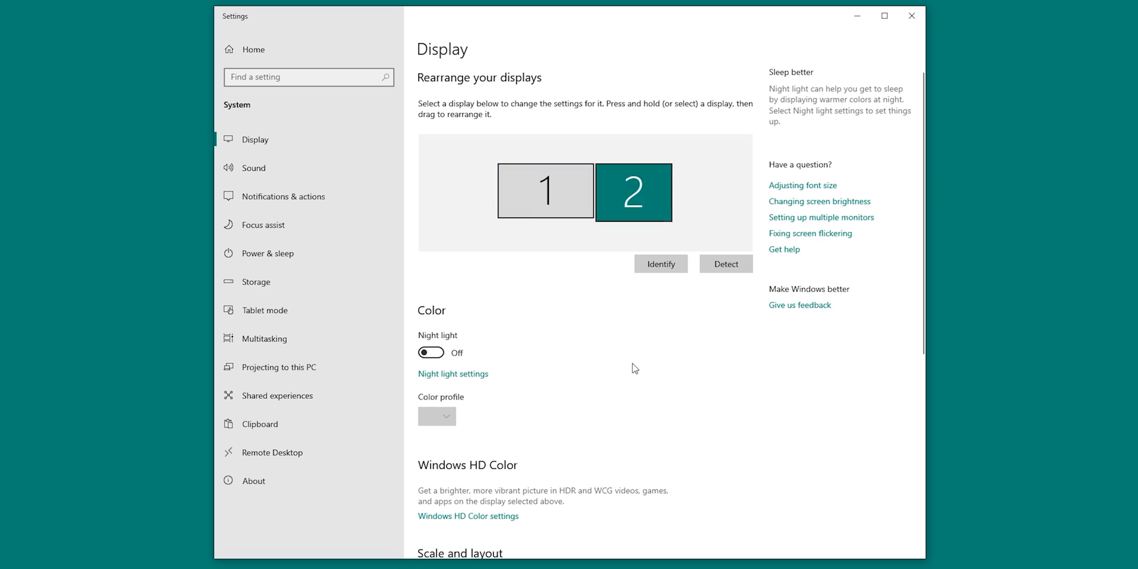
scroll("down", 3)
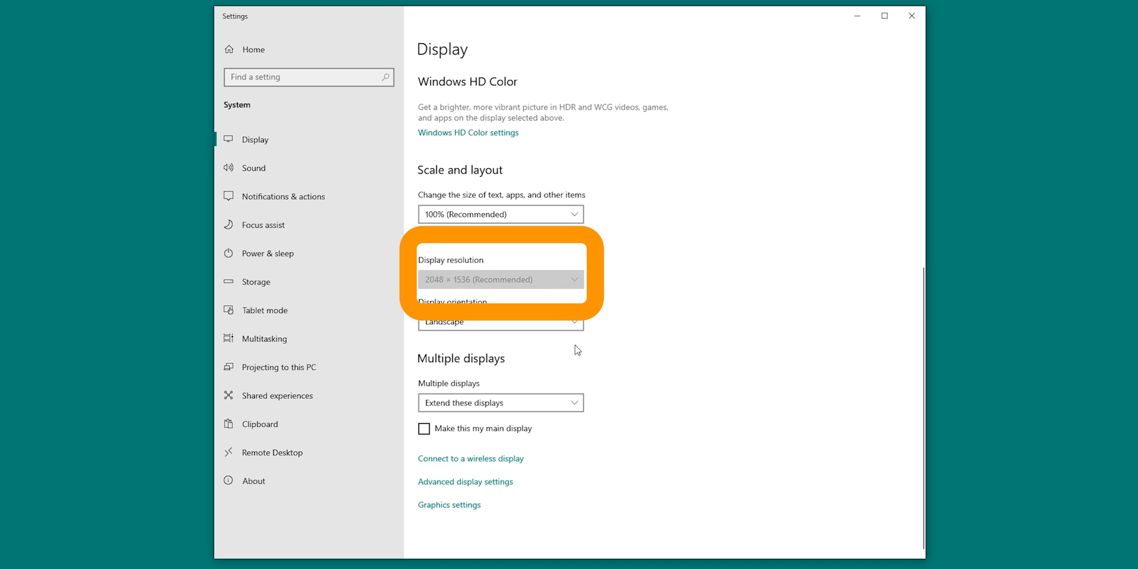